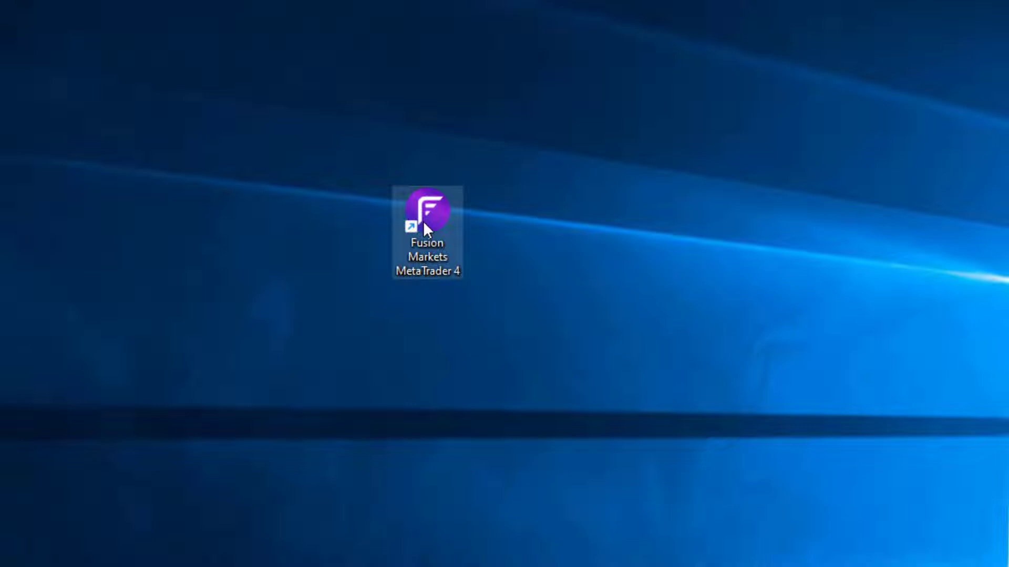
- Check the MetaTrader 4 desktop shortcut's properties to find its install path
{"action": "right_click", "coordinate": [428, 209]}
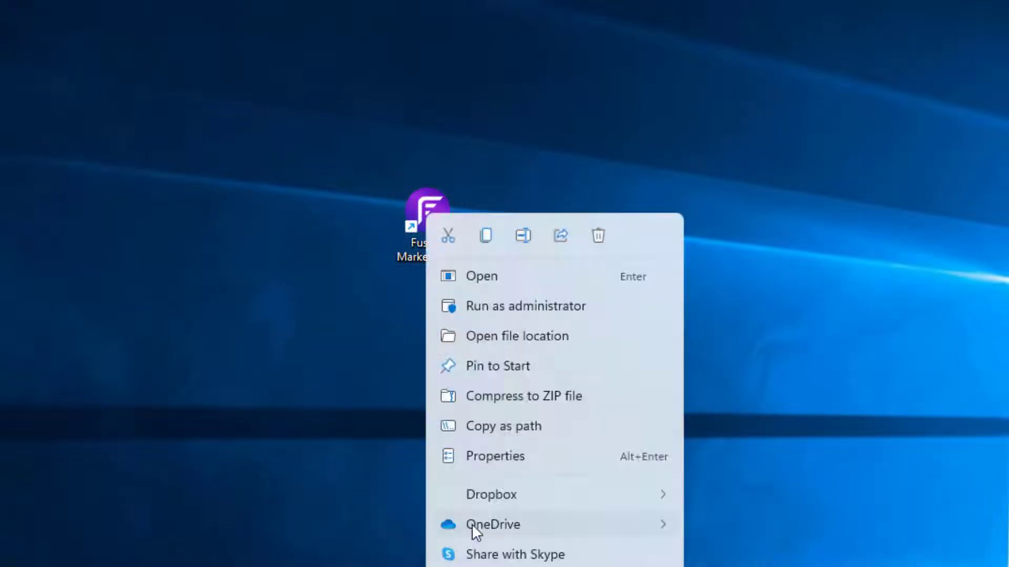
{"action": "left_click", "coordinate": [495, 455]}
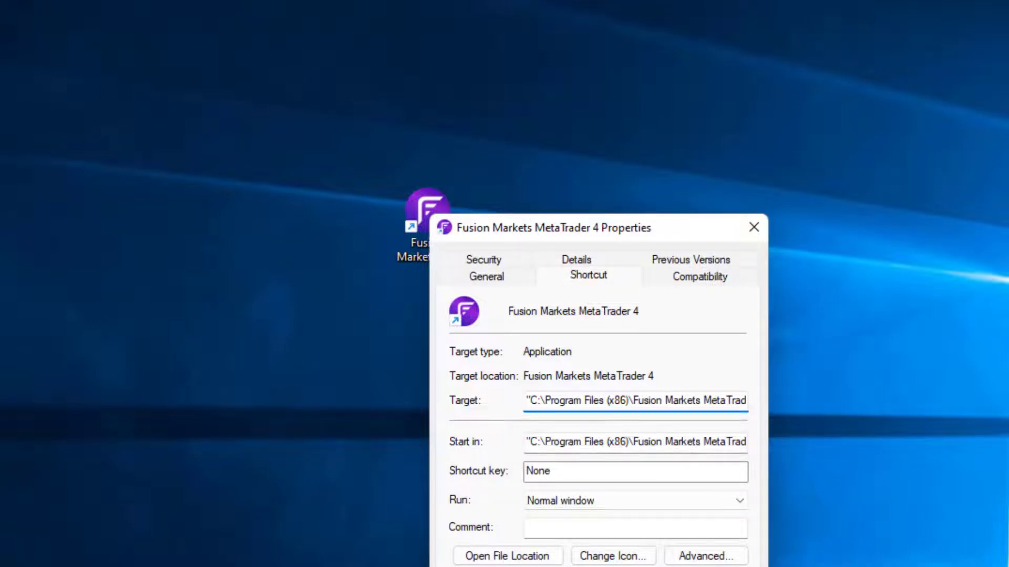
{"action": "left_click", "coordinate": [753, 227]}
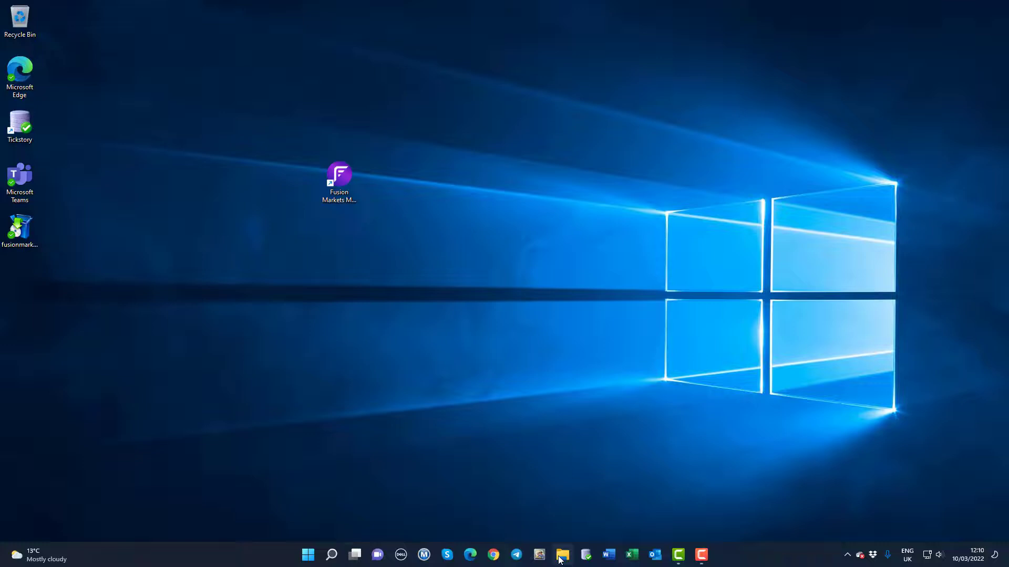
- Browse to C:\Program Files (x86)\Fusion Markets MetaTrader 4 in File Explorer
{"action": "left_click", "coordinate": [562, 555]}
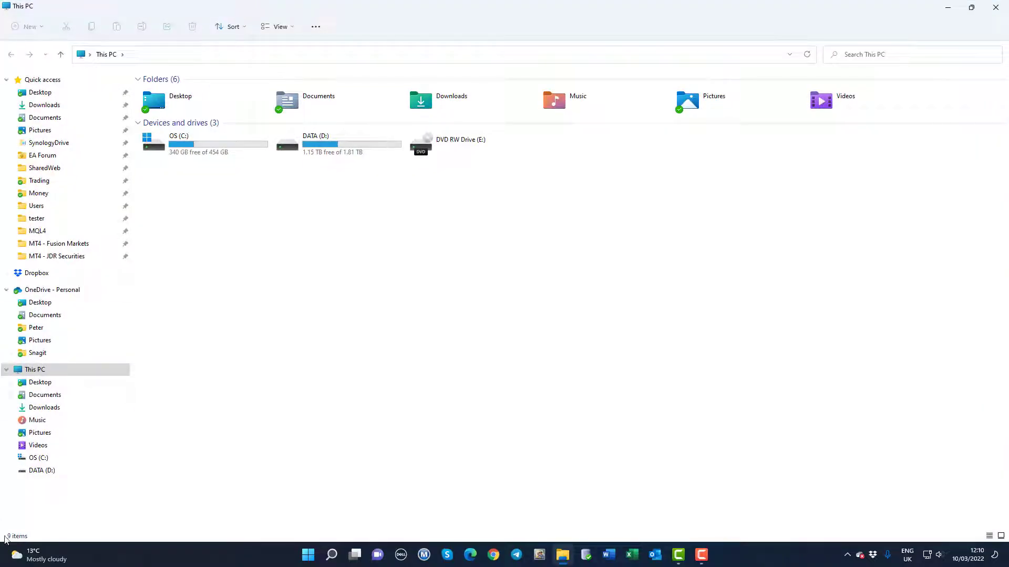
{"action": "double_click", "coordinate": [179, 144]}
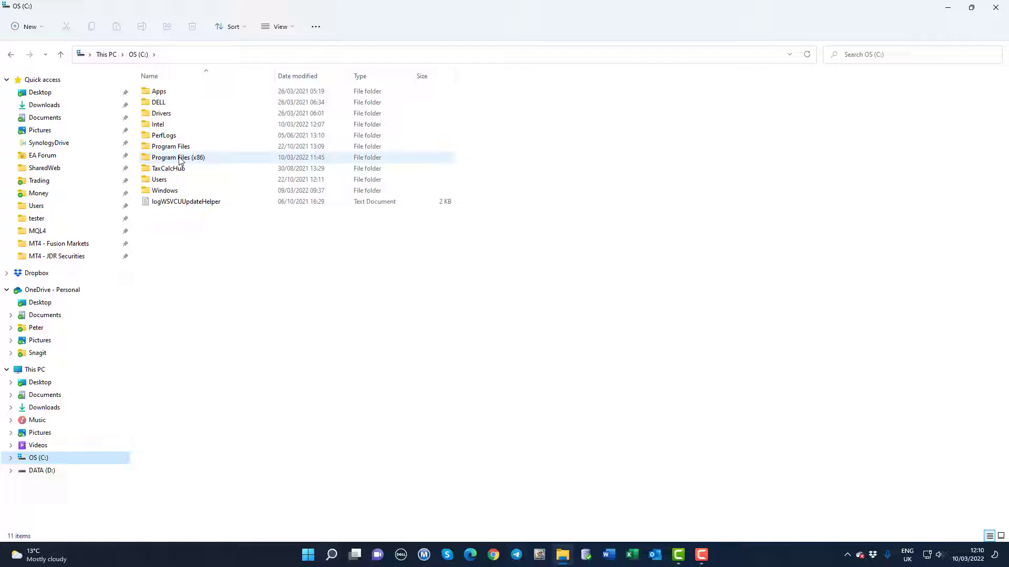
{"action": "double_click", "coordinate": [177, 158]}
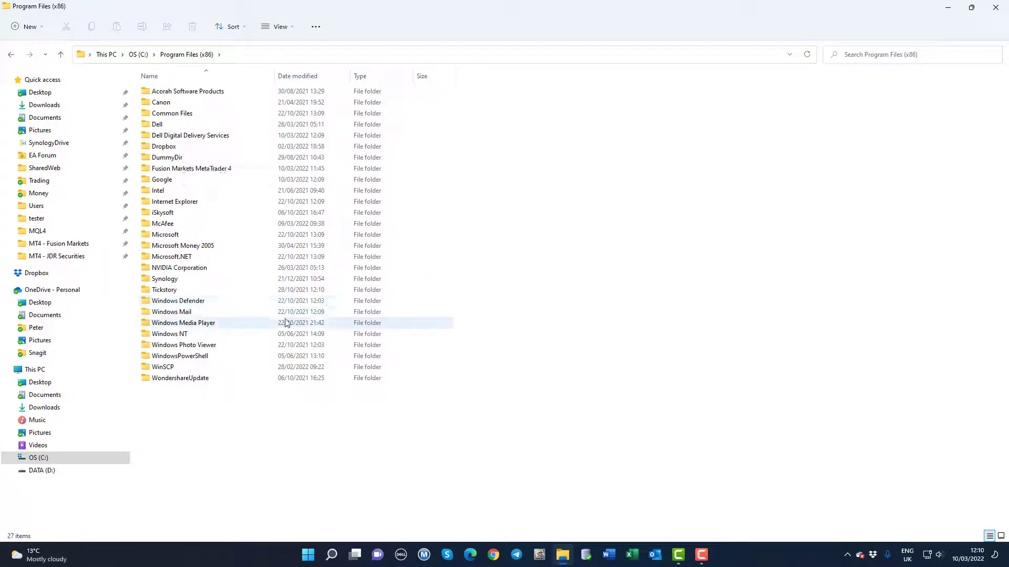
{"action": "left_click", "coordinate": [192, 168]}
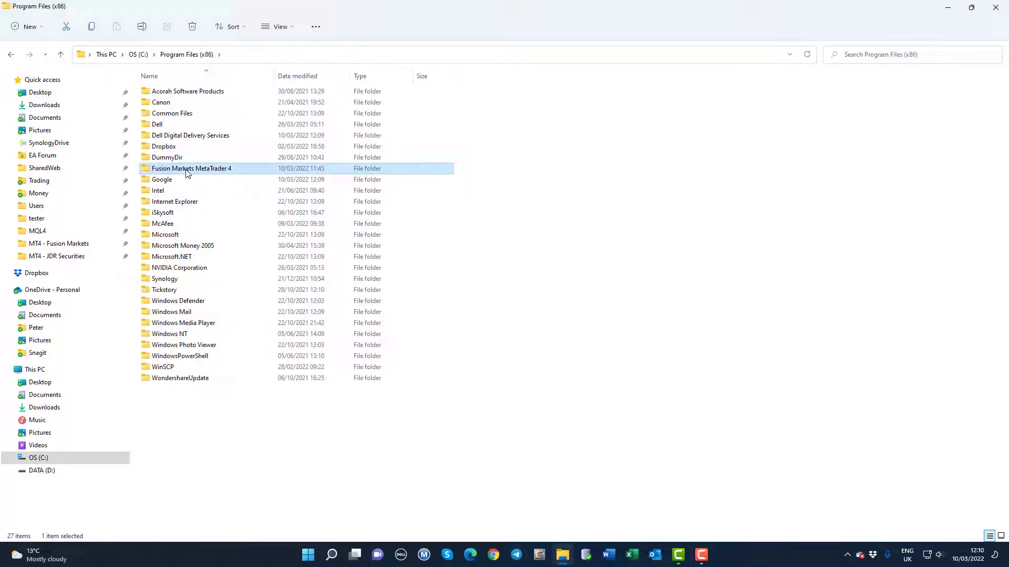
{"action": "double_click", "coordinate": [192, 168]}
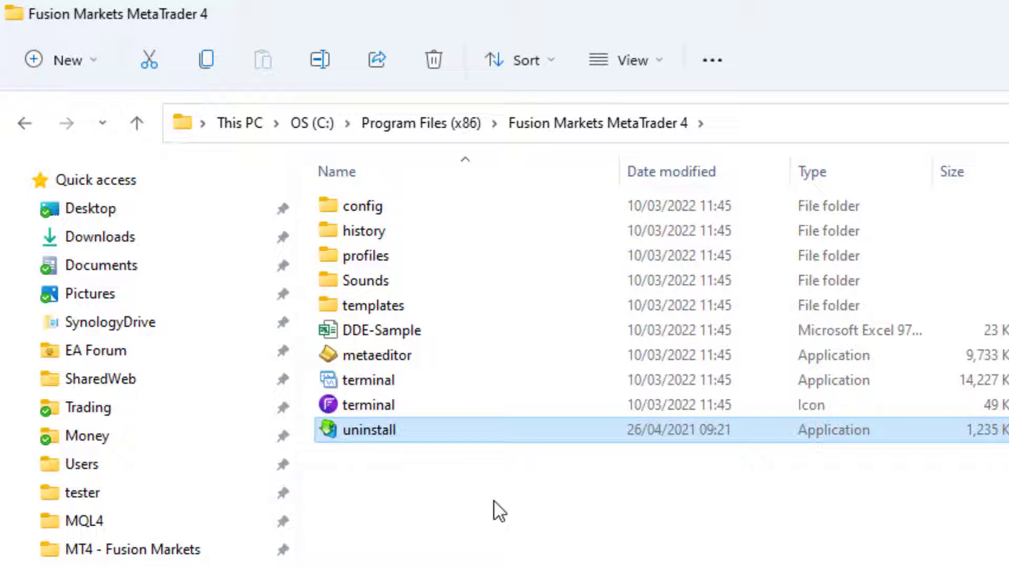
{"action": "mouse_move", "coordinate": [630, 547]}
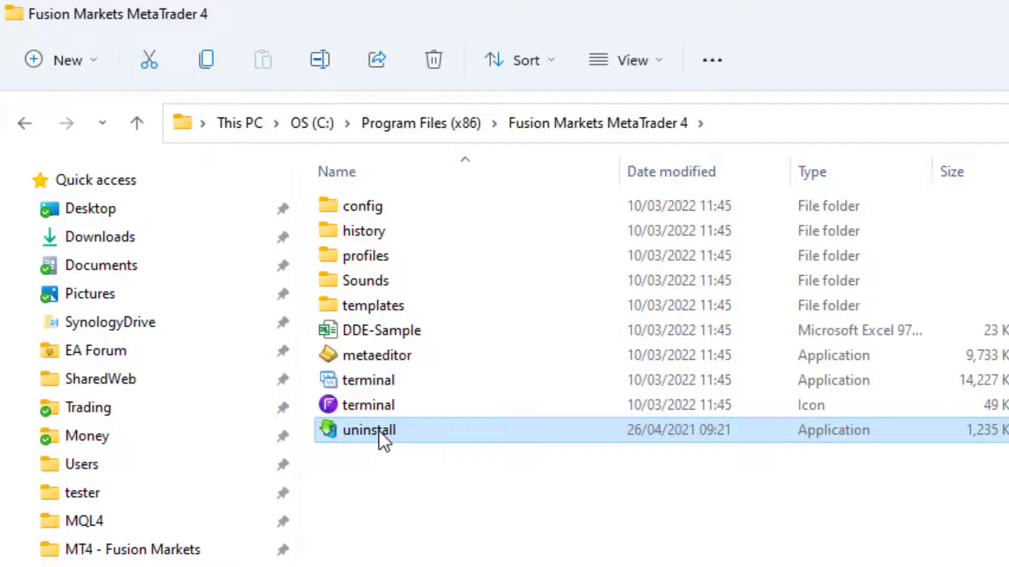
- Run uninstall.exe with 'Delete user personal data' ticked and finish the MetaTrader 4 removal
{"action": "double_click", "coordinate": [370, 429]}
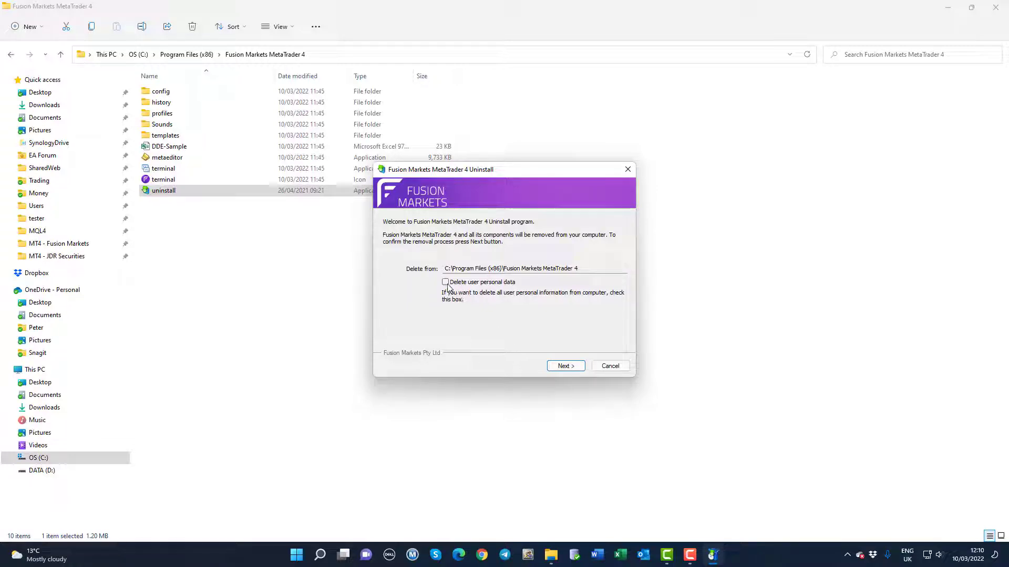
{"action": "left_click", "coordinate": [444, 282]}
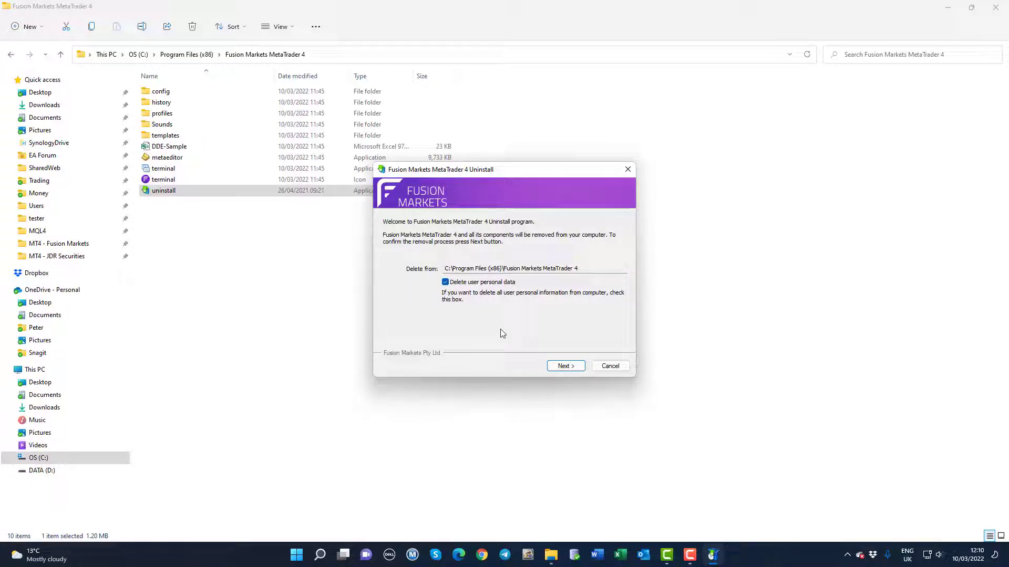
{"action": "mouse_move", "coordinate": [483, 324]}
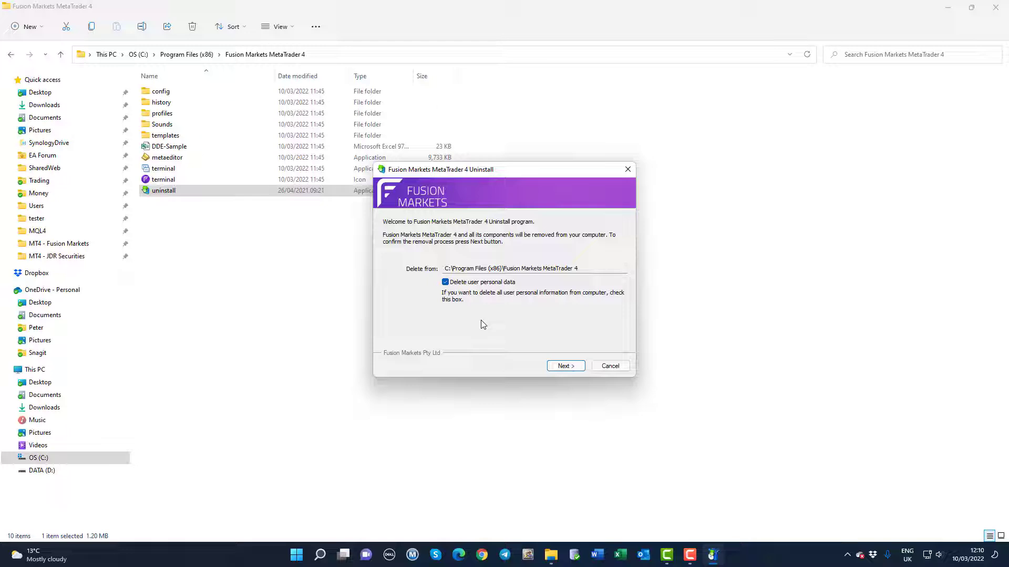
{"action": "mouse_move", "coordinate": [479, 325]}
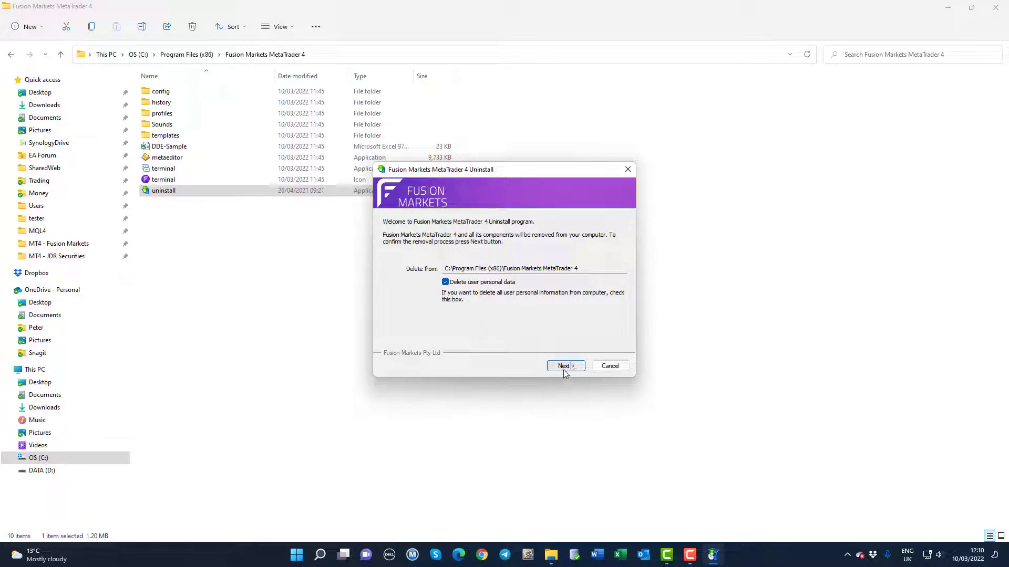
{"action": "left_click", "coordinate": [566, 365]}
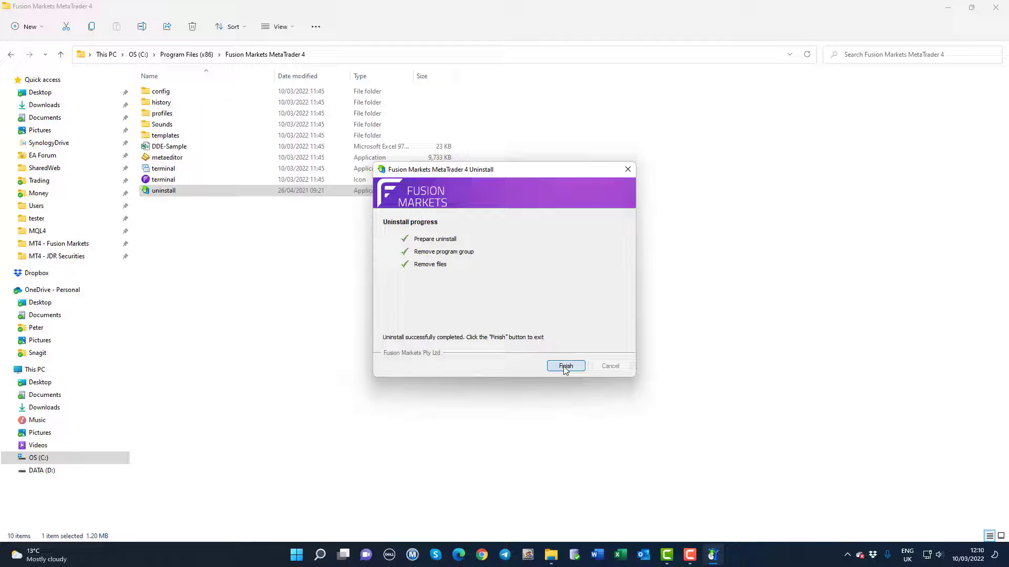
{"action": "left_click", "coordinate": [565, 366]}
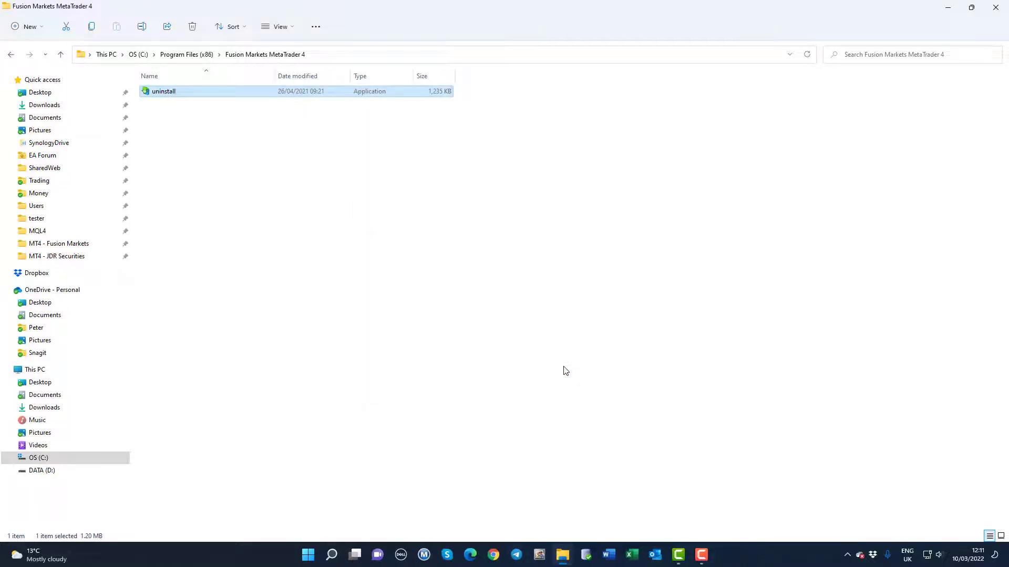
{"action": "mouse_move", "coordinate": [548, 382]}
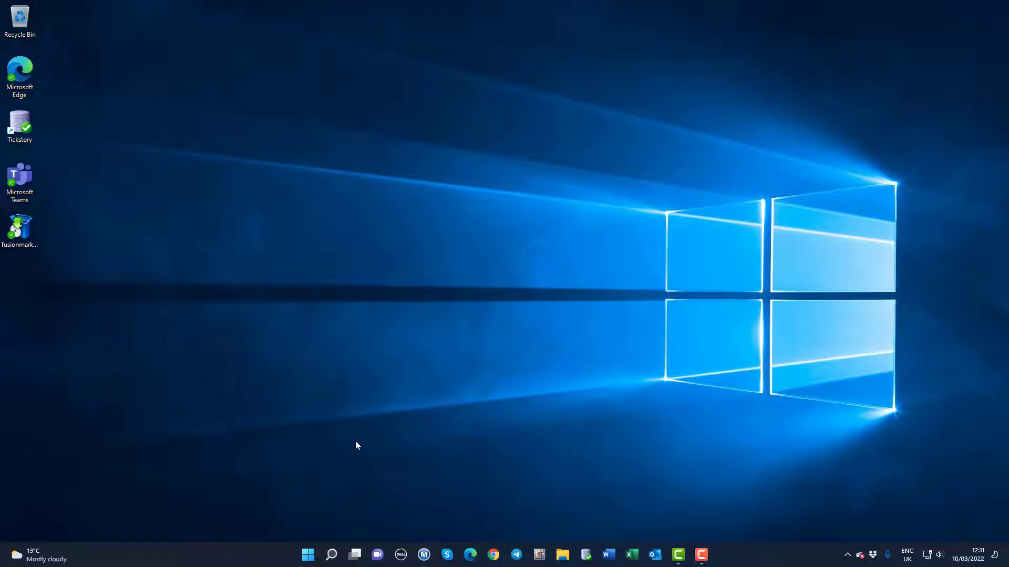
{"action": "mouse_move", "coordinate": [330, 500]}
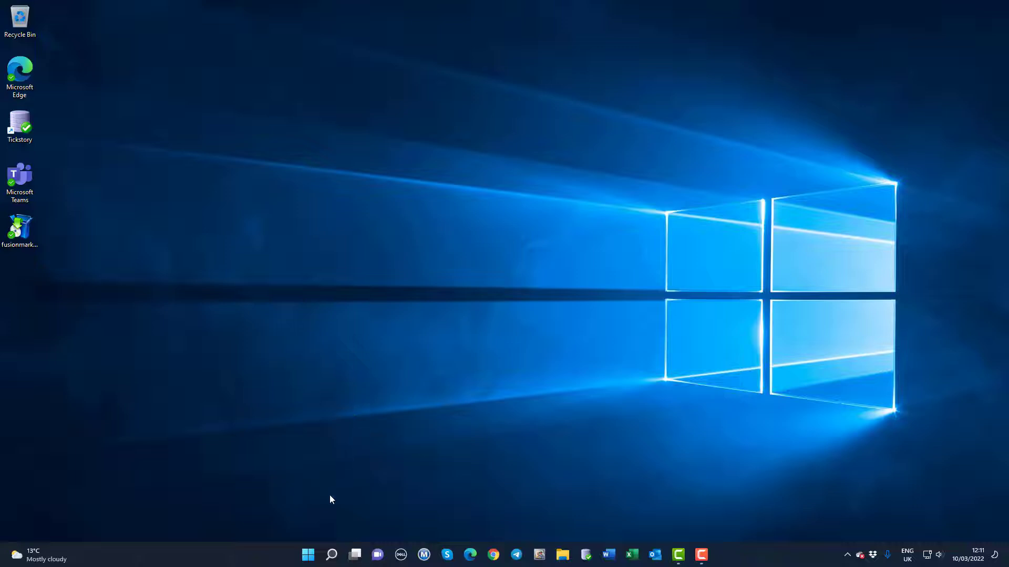
- Reach the Apps category of Windows Settings via the Start menu
{"action": "left_click", "coordinate": [308, 555]}
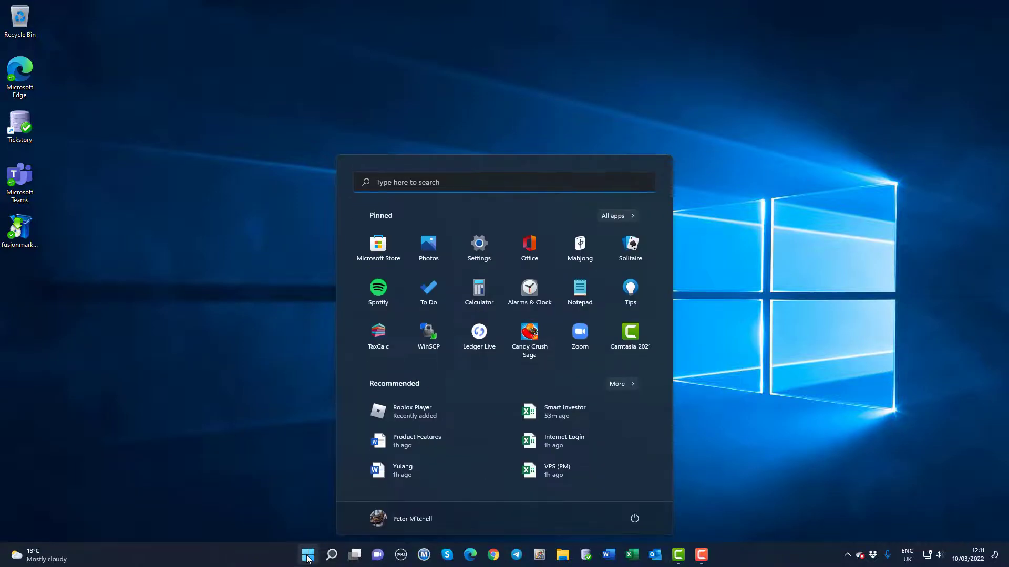
{"action": "left_click", "coordinate": [478, 248]}
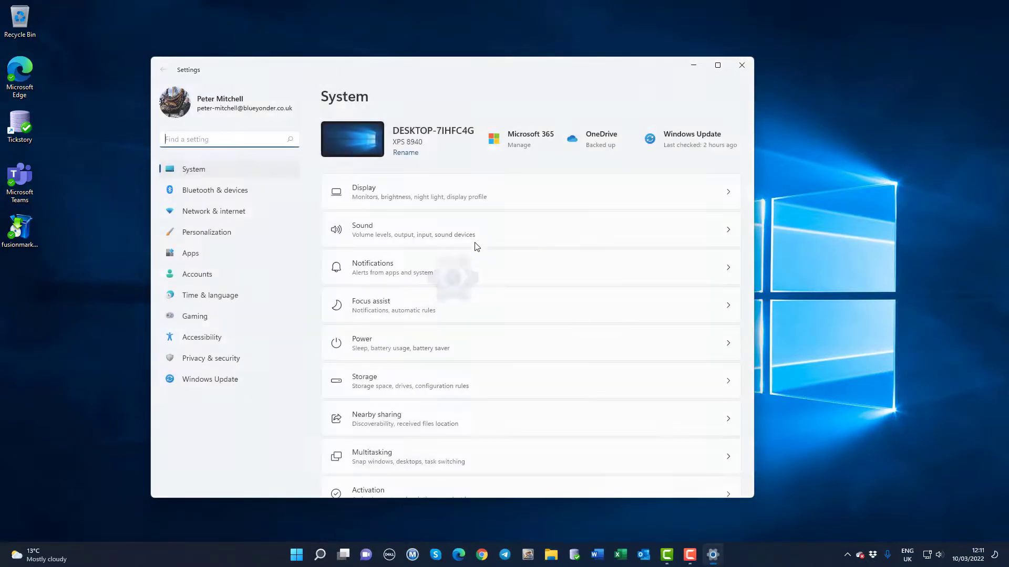
{"action": "left_click", "coordinate": [190, 253]}
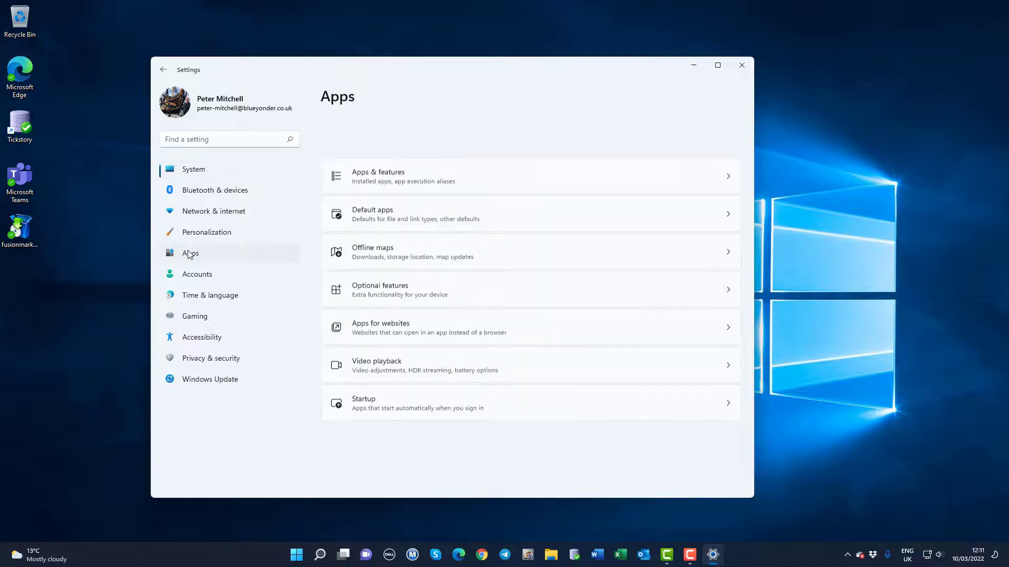
- Show Apps & features and scroll to the Fusion Markets MetaTrader 4 entry still listed
{"action": "left_click", "coordinate": [403, 175]}
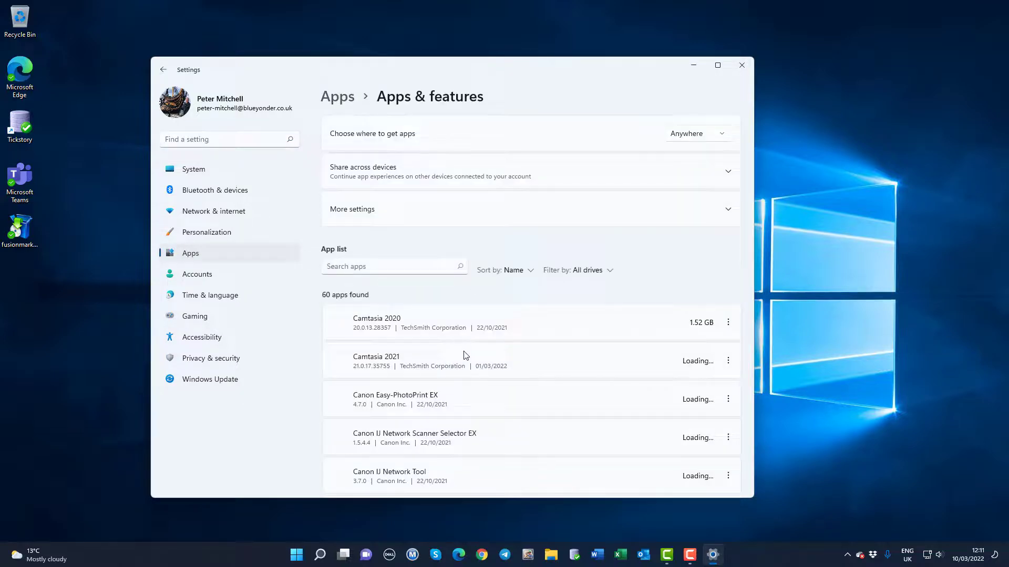
{"action": "scroll", "scroll_direction": "down", "scroll_amount": 3}
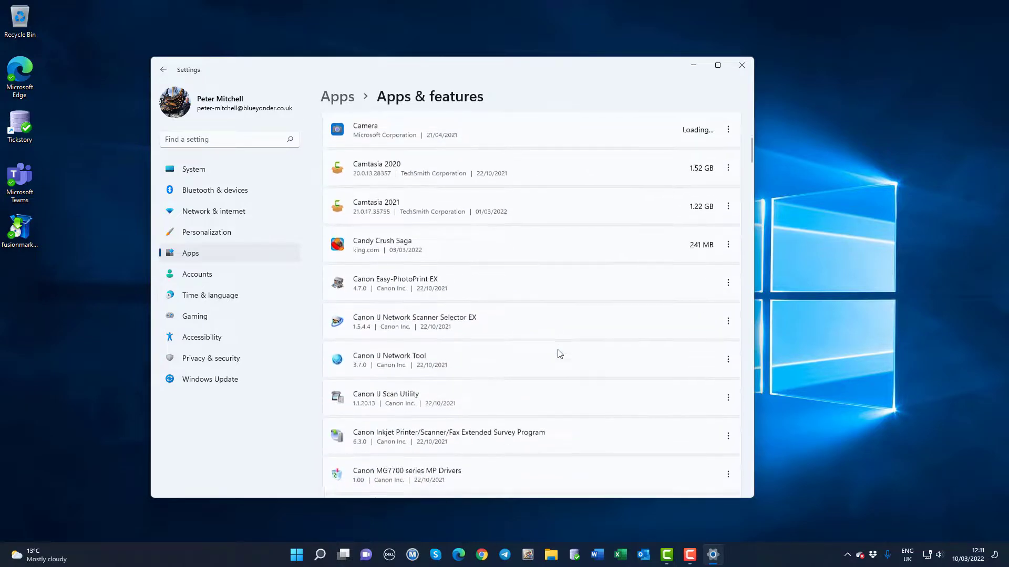
{"action": "scroll", "scroll_direction": "down", "scroll_amount": 3}
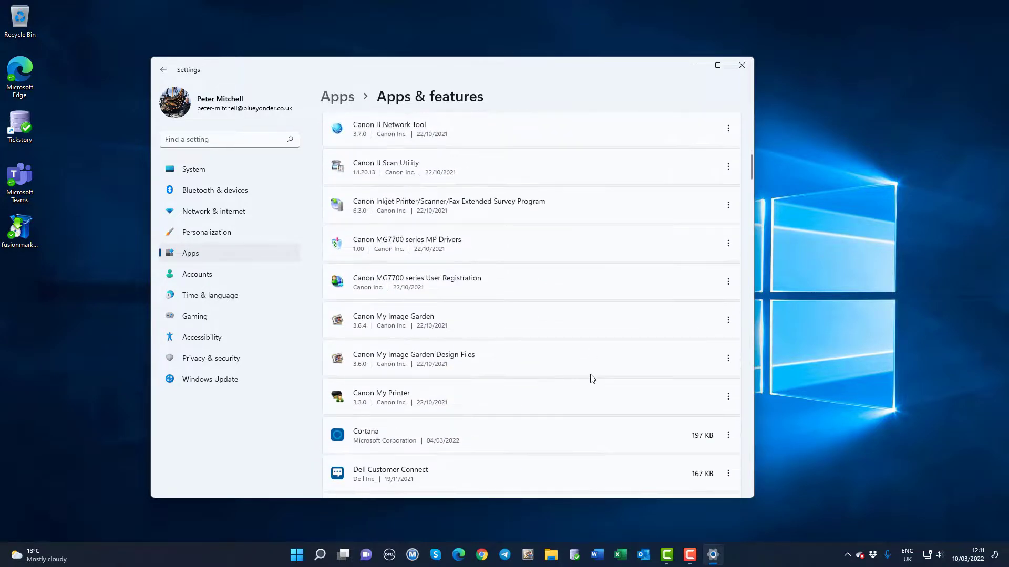
{"action": "scroll", "scroll_direction": "down", "scroll_amount": 3}
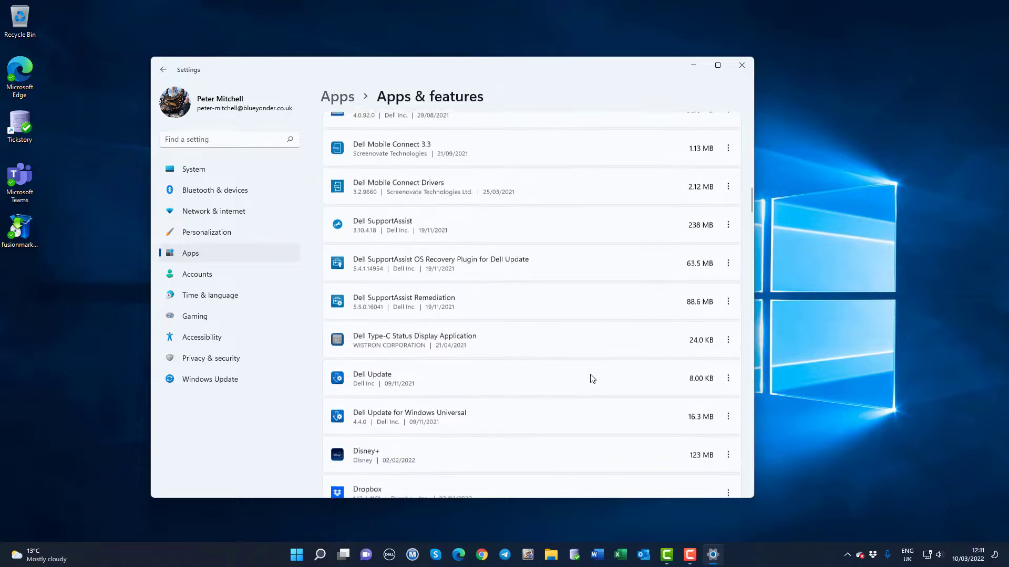
{"action": "scroll", "scroll_direction": "down", "scroll_amount": 3}
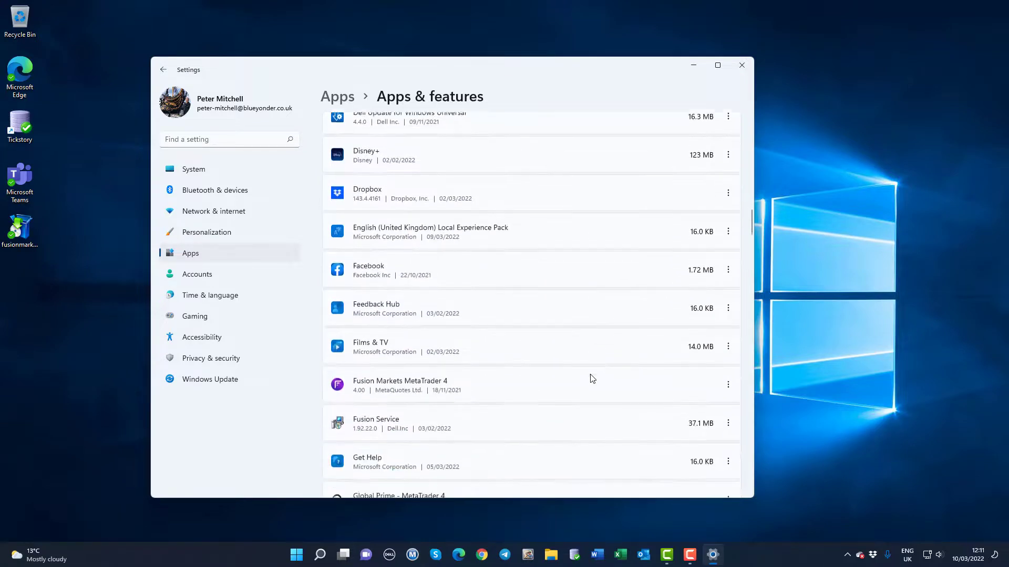
{"action": "scroll", "scroll_direction": "down", "scroll_amount": 3}
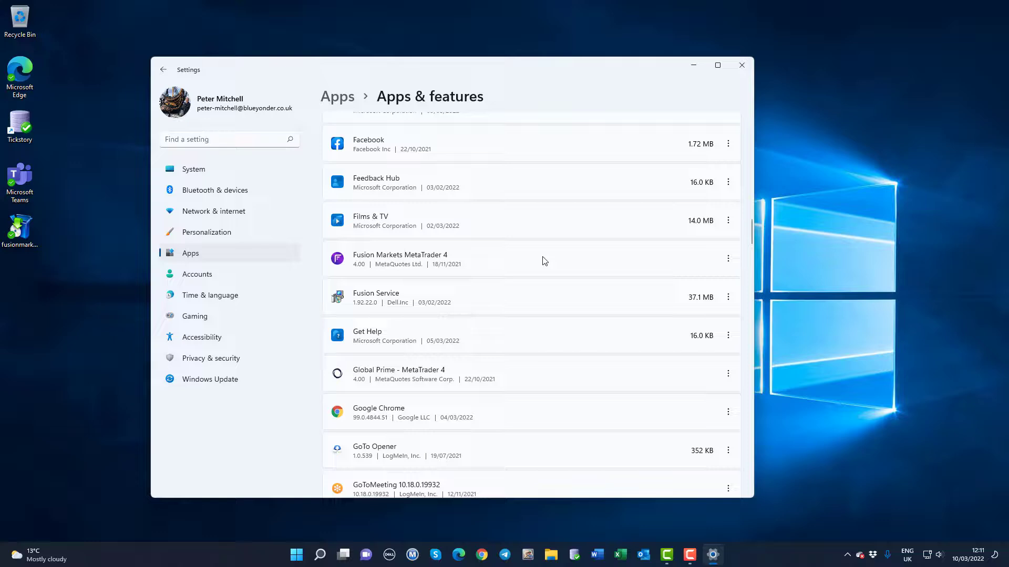
{"action": "left_click", "coordinate": [728, 258]}
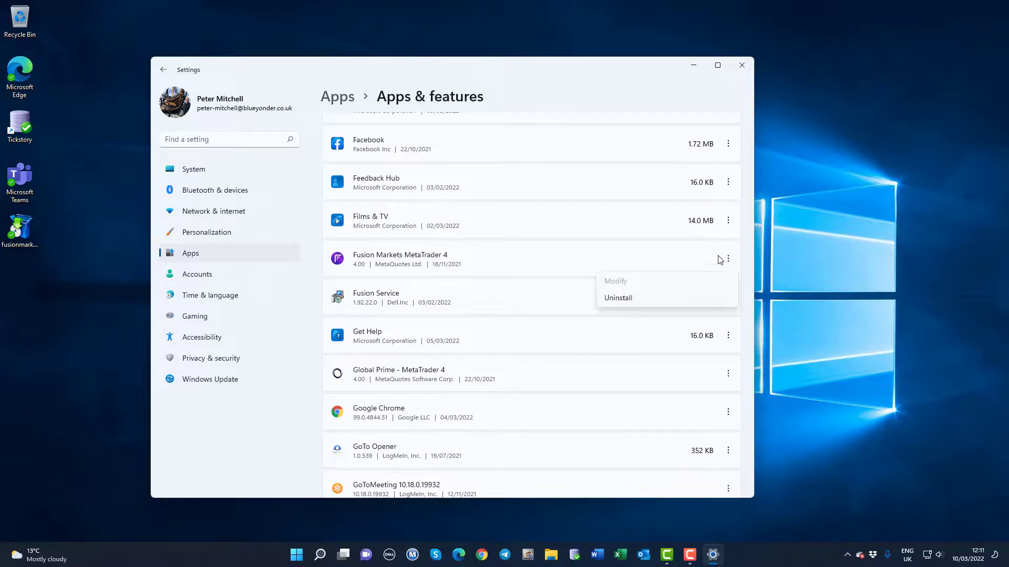
{"action": "mouse_move", "coordinate": [616, 308]}
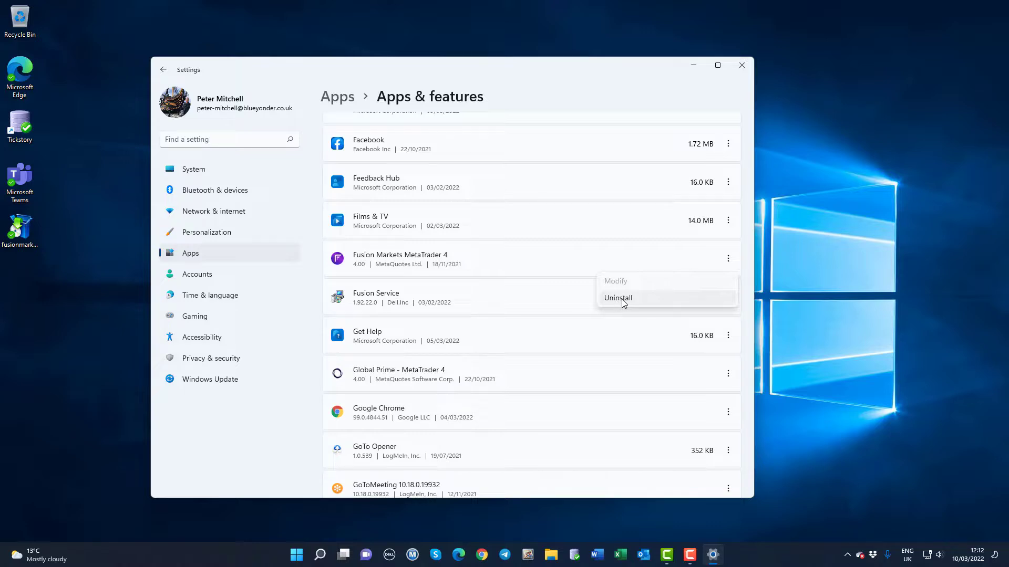
{"action": "mouse_move", "coordinate": [842, 469]}
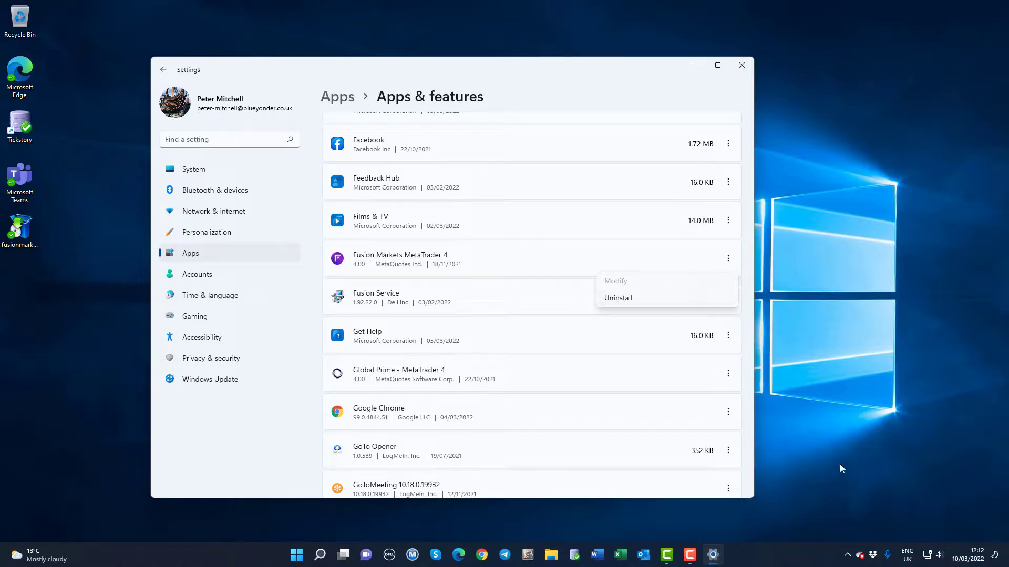
{"action": "left_click", "coordinate": [76, 394]}
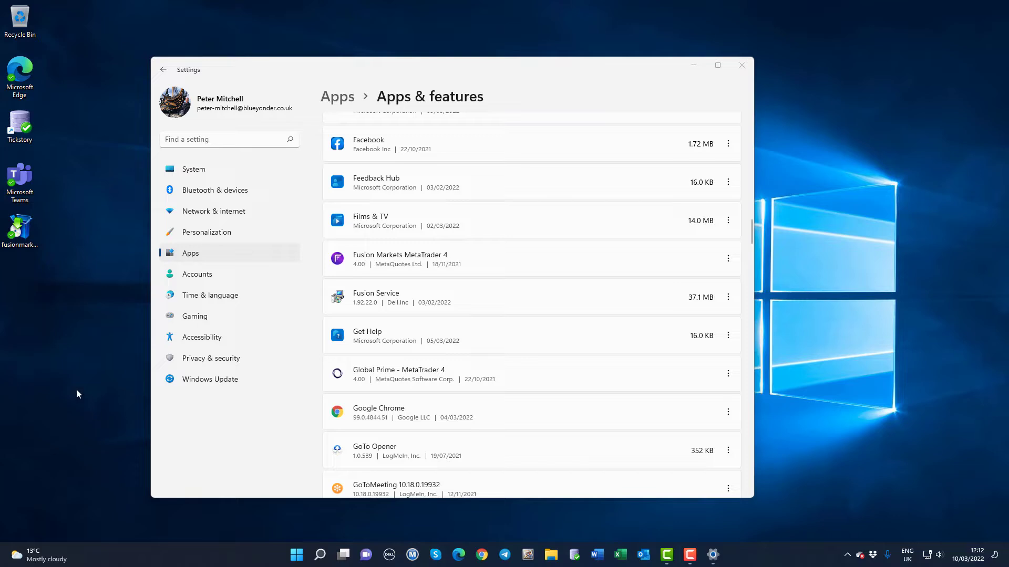